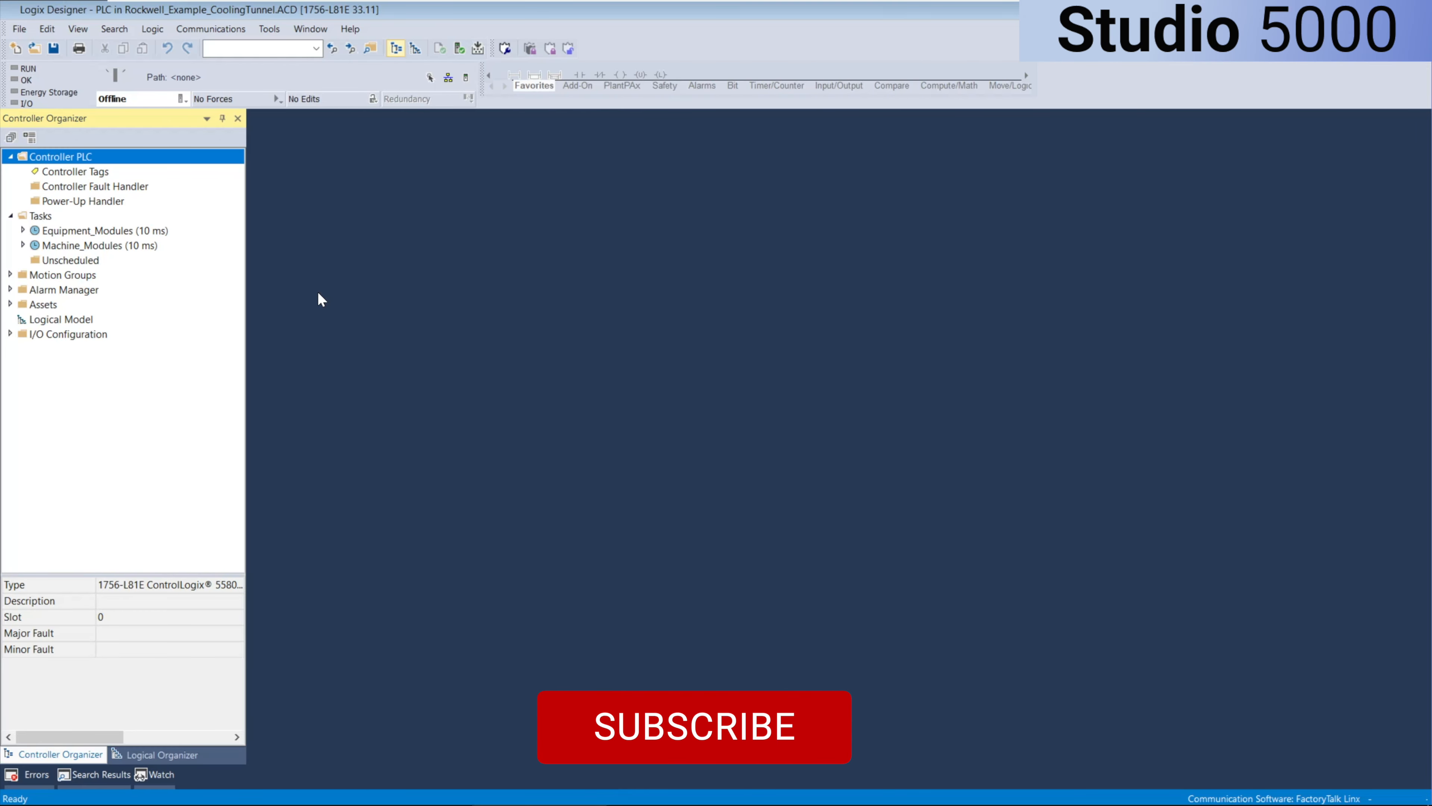
Expand the Equipment_Modules and Machine_Modules tasks to reveal their EM and MM programs
{"action": "left_click", "coordinate": [694, 727]}
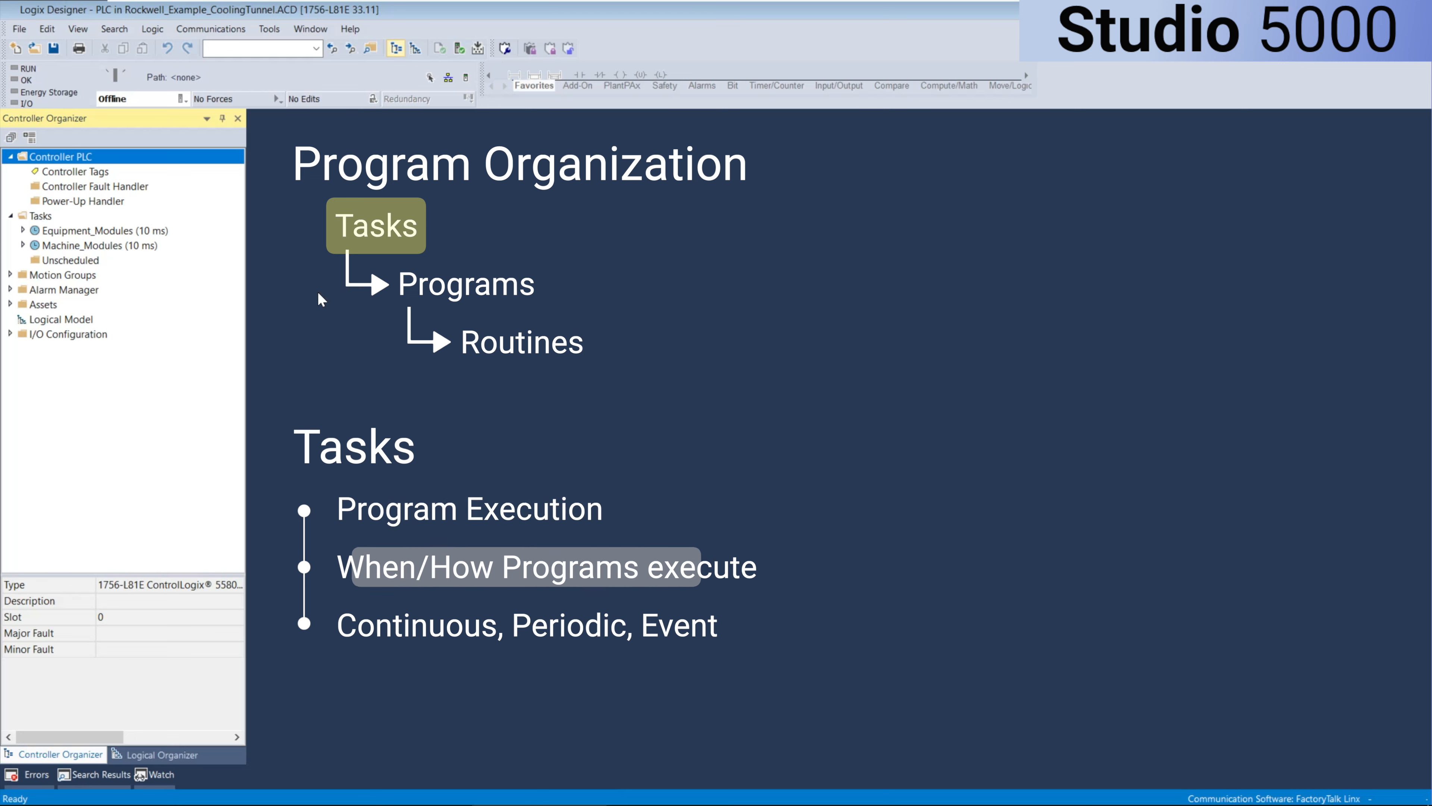
{"action": "left_click", "coordinate": [546, 566]}
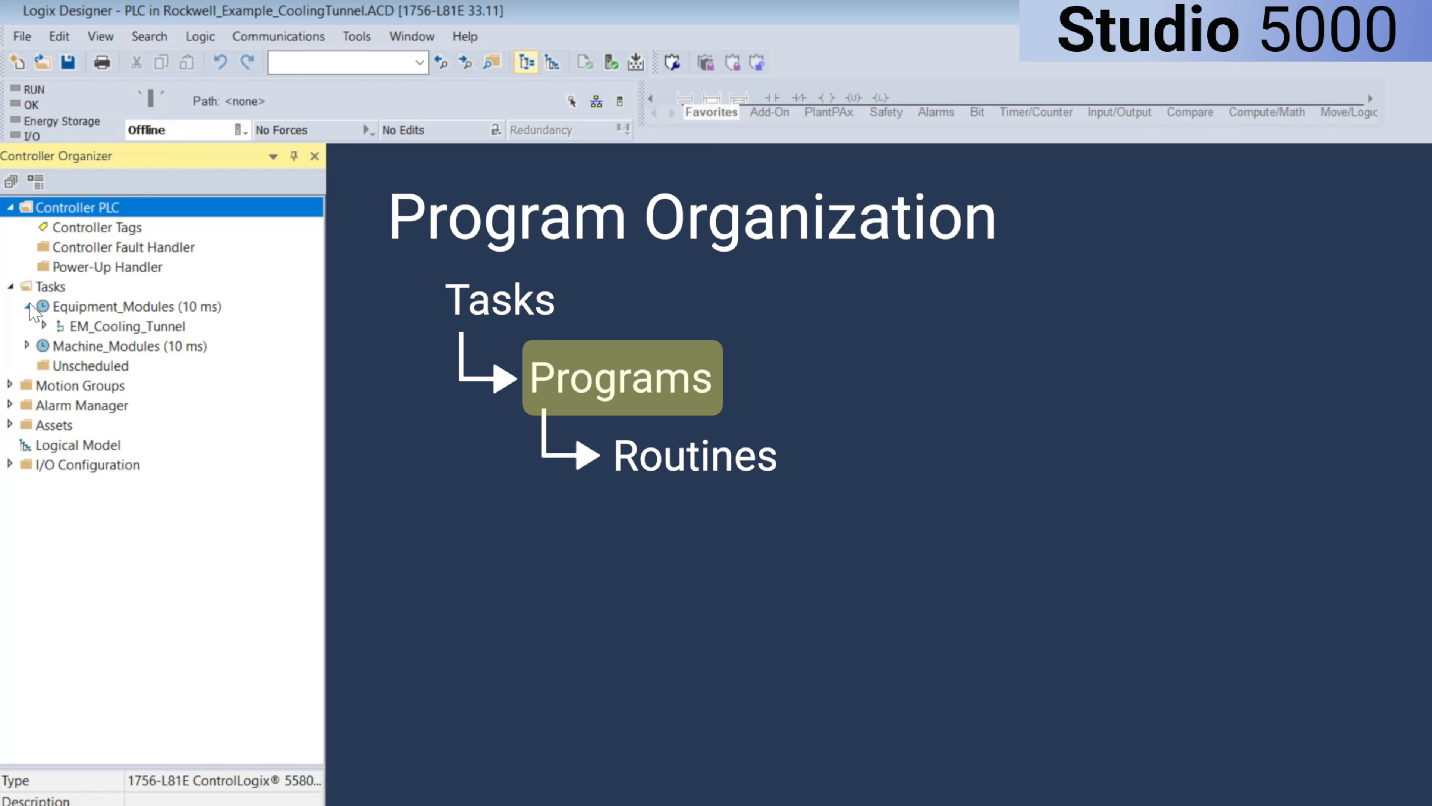
{"action": "left_click", "coordinate": [25, 345]}
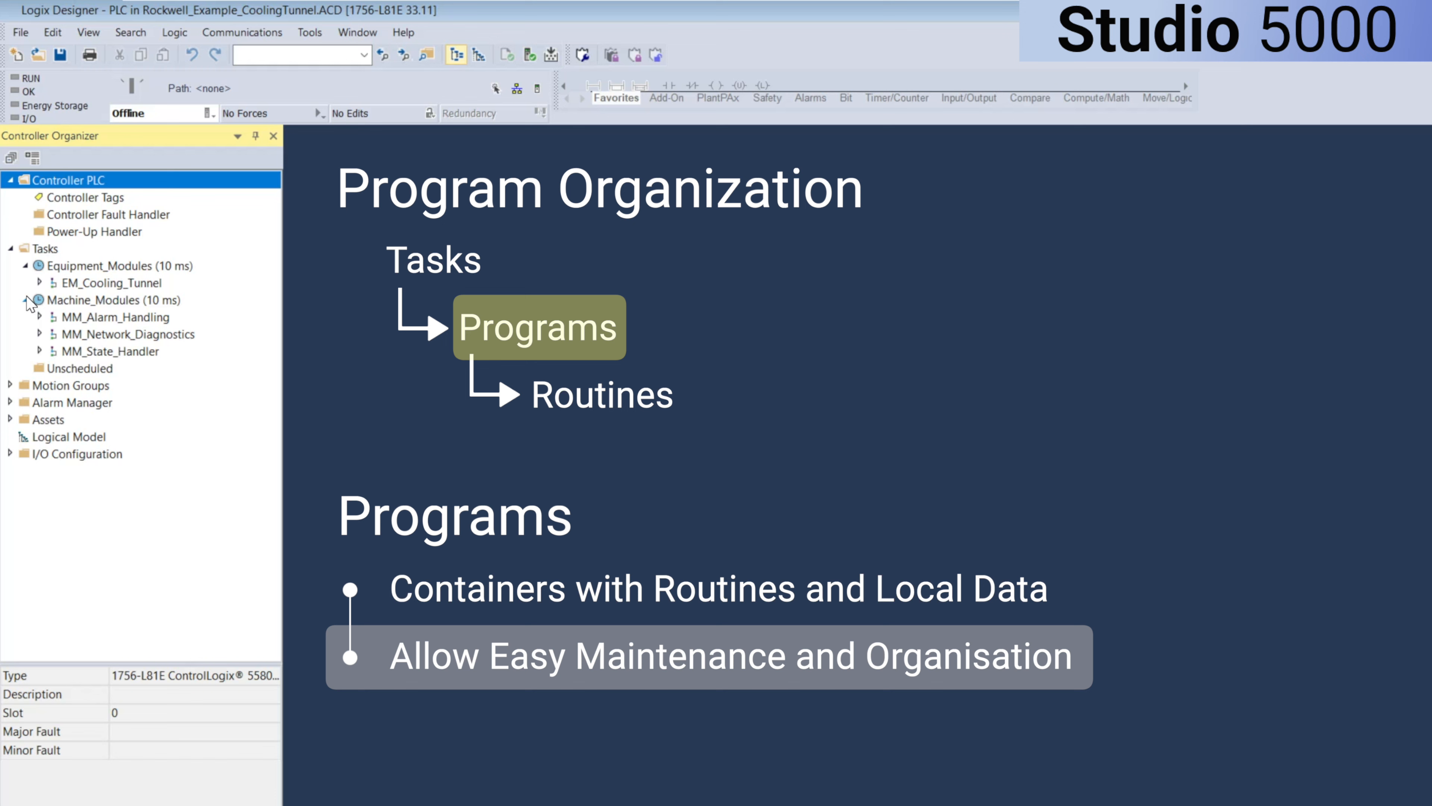
{"action": "left_click", "coordinate": [128, 300]}
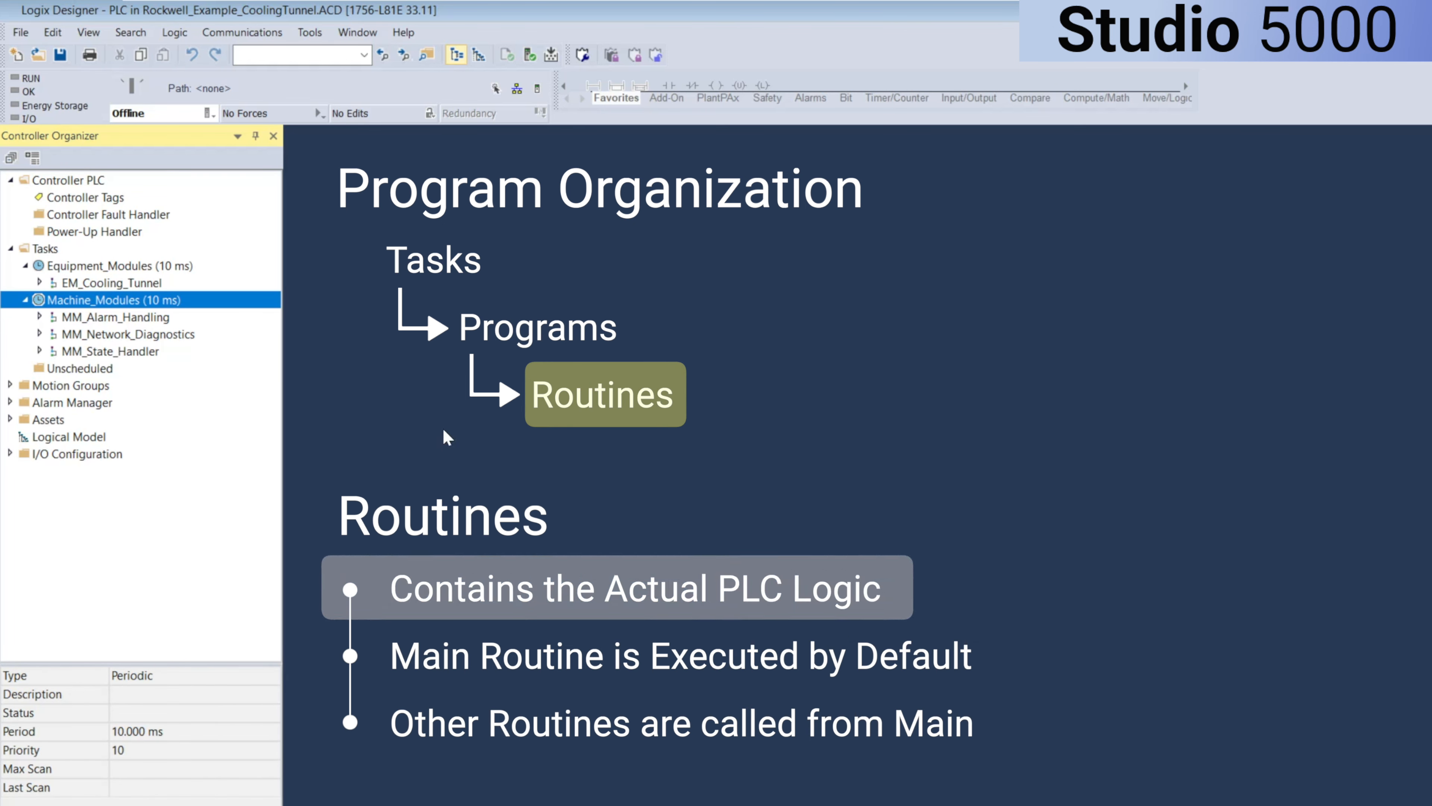
View the Machine_Modules task's periodic settings before moving to the Siemens_Example_CoolingTunnel_V17 project
{"action": "left_click", "coordinate": [38, 282]}
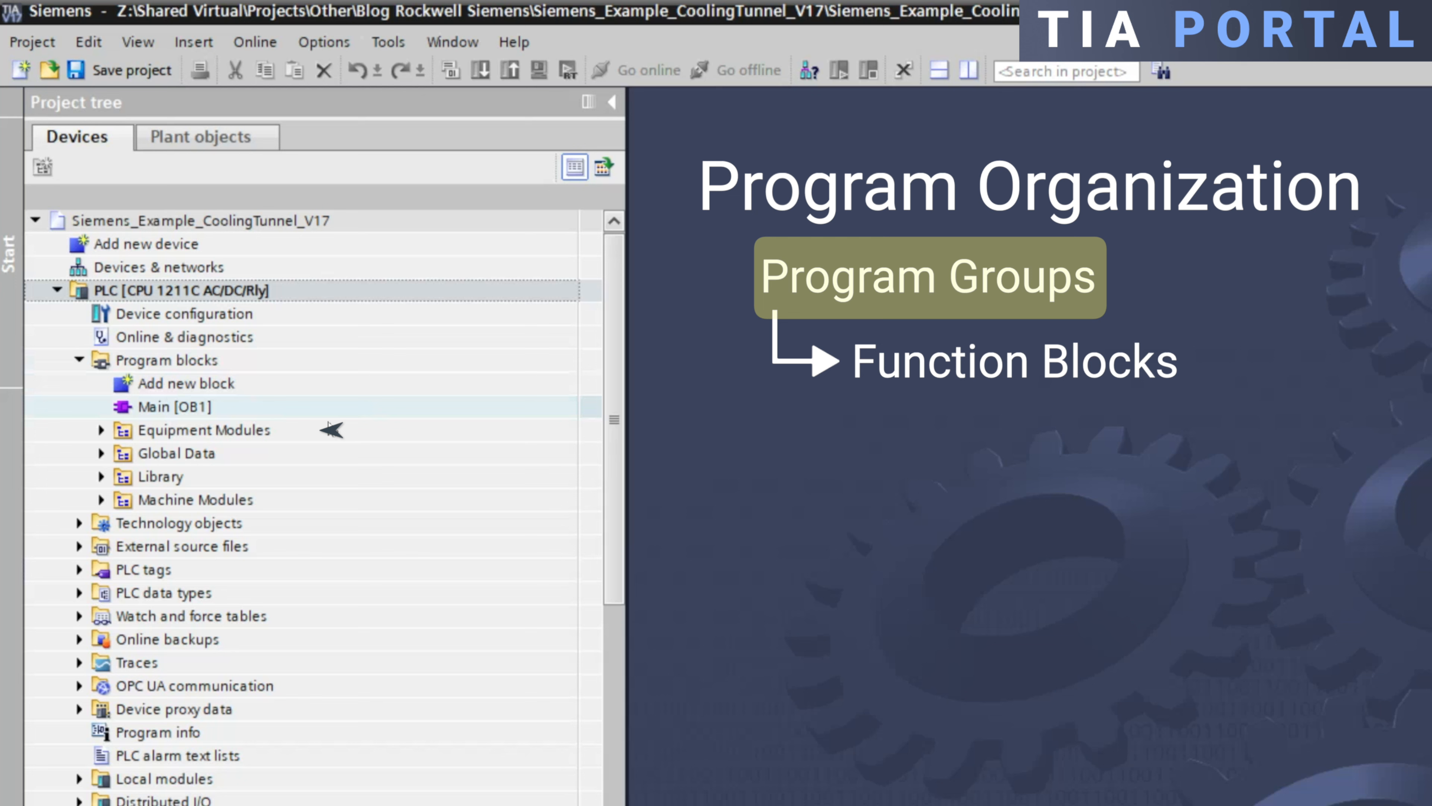
Point out the Equipment Modules, Machine Modules, Global Data and Library program groups
{"action": "left_click", "coordinate": [212, 429]}
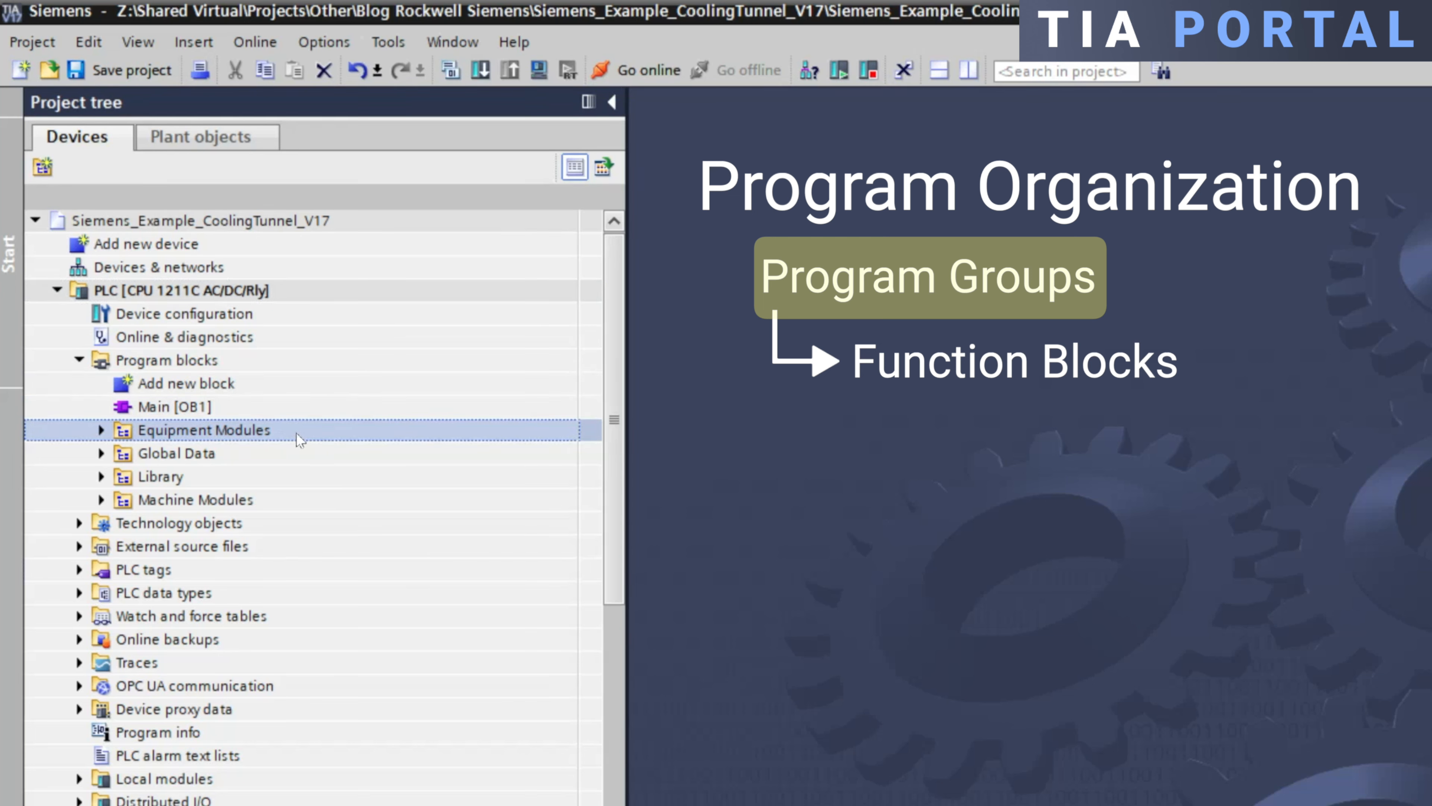
{"action": "left_click", "coordinate": [191, 499]}
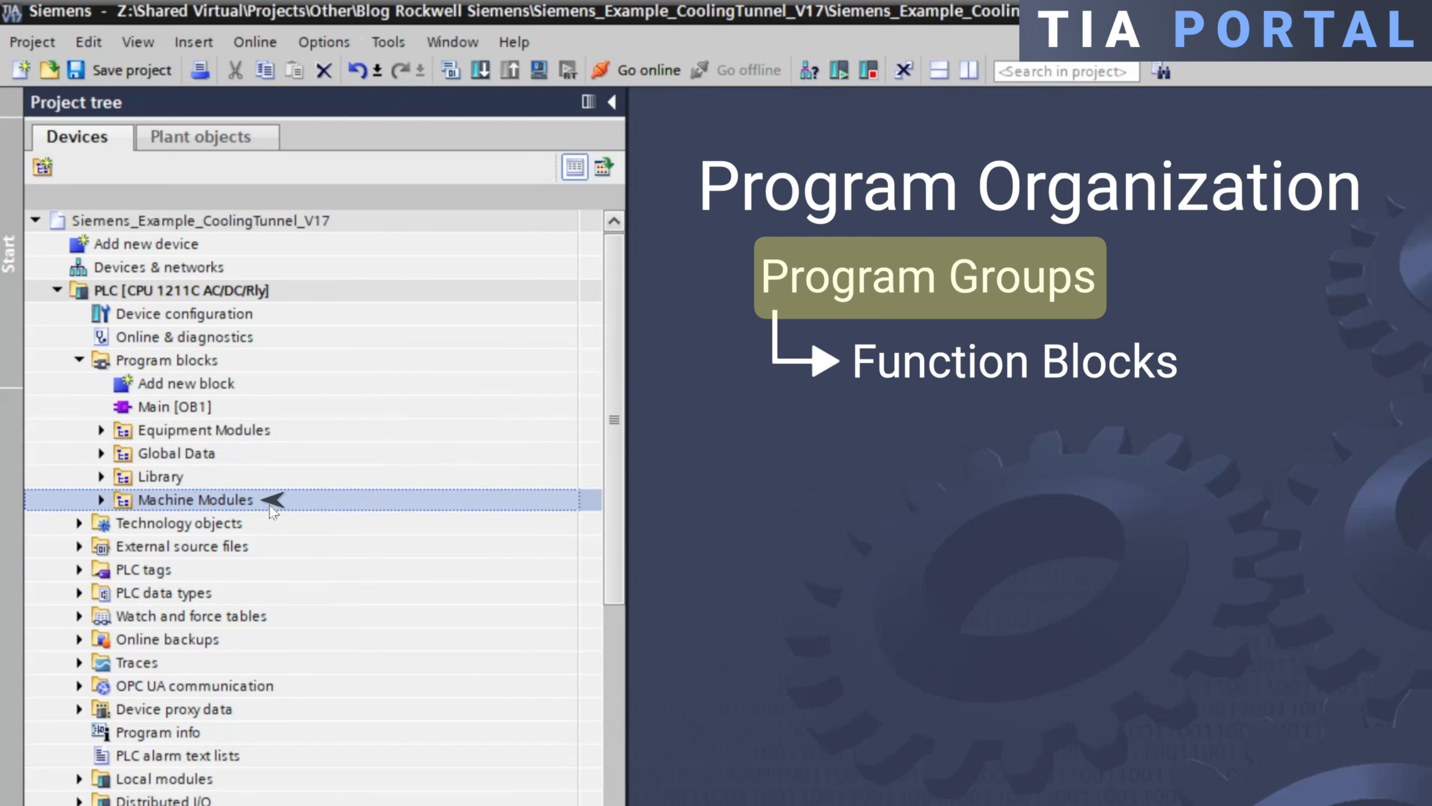
{"action": "mouse_move", "coordinate": [259, 460]}
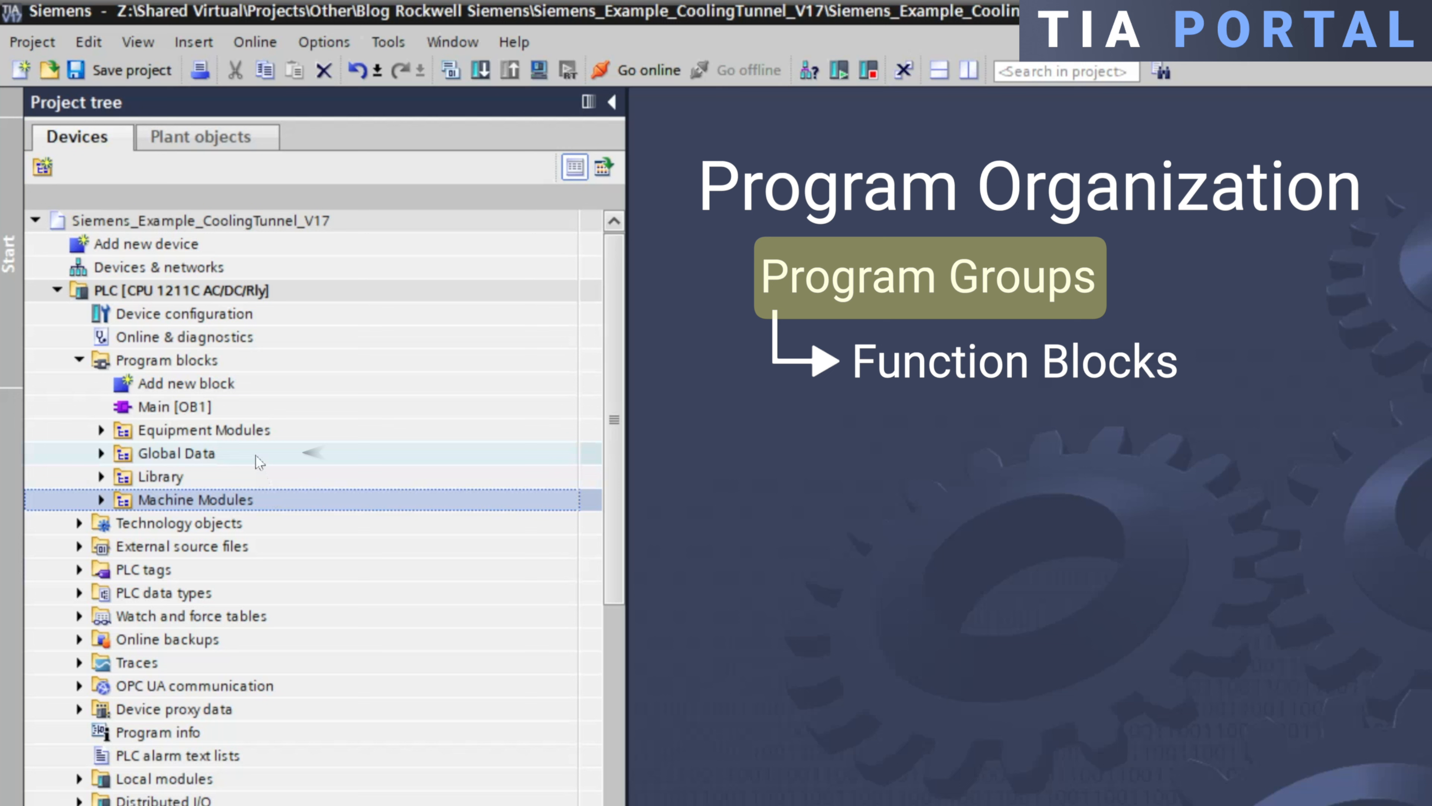
{"action": "left_click", "coordinate": [171, 453]}
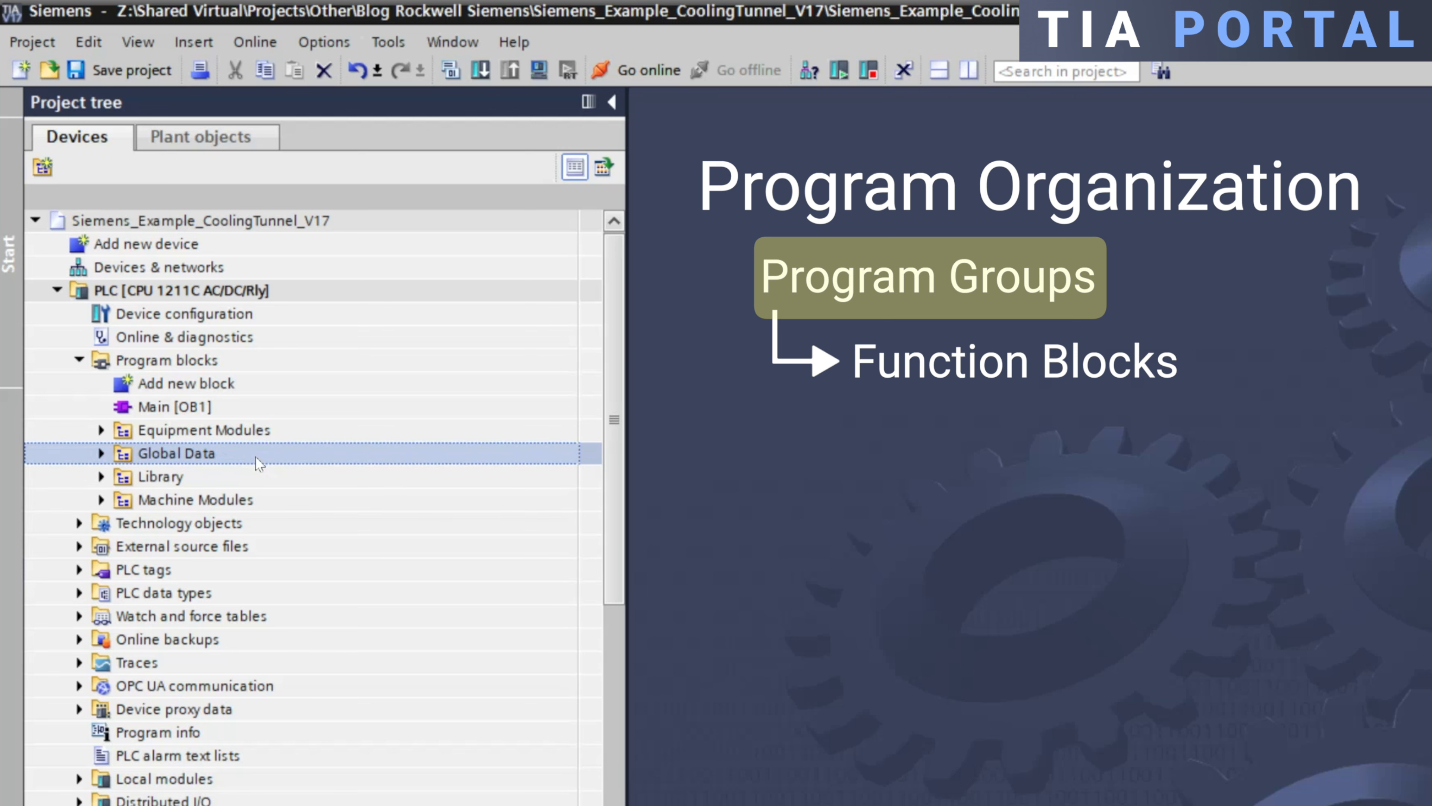
{"action": "left_click", "coordinate": [162, 476]}
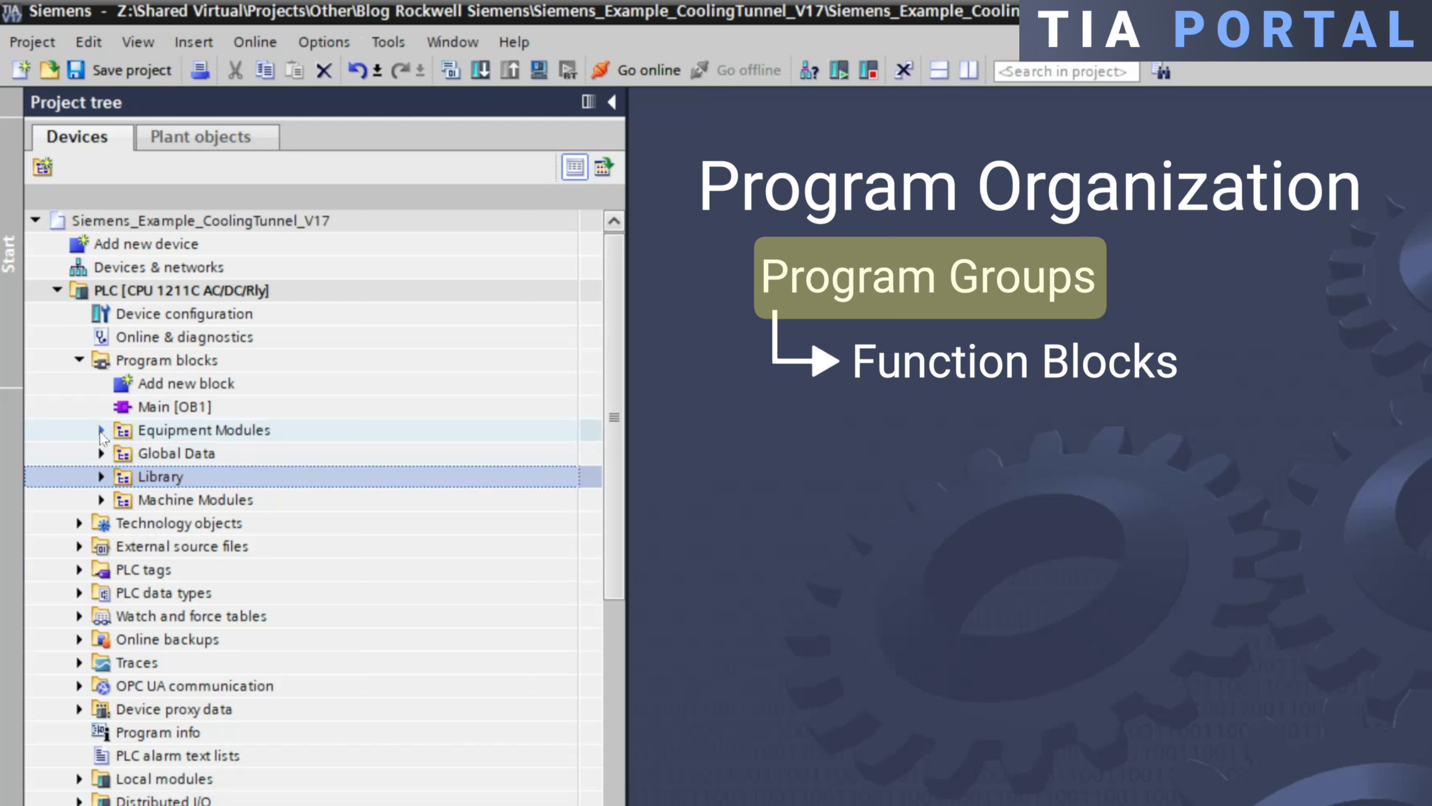
Expand Equipment Modules and Machine Modules to show EM - Cooling Tunnel and the three MM subgroups
{"action": "left_click", "coordinate": [100, 430]}
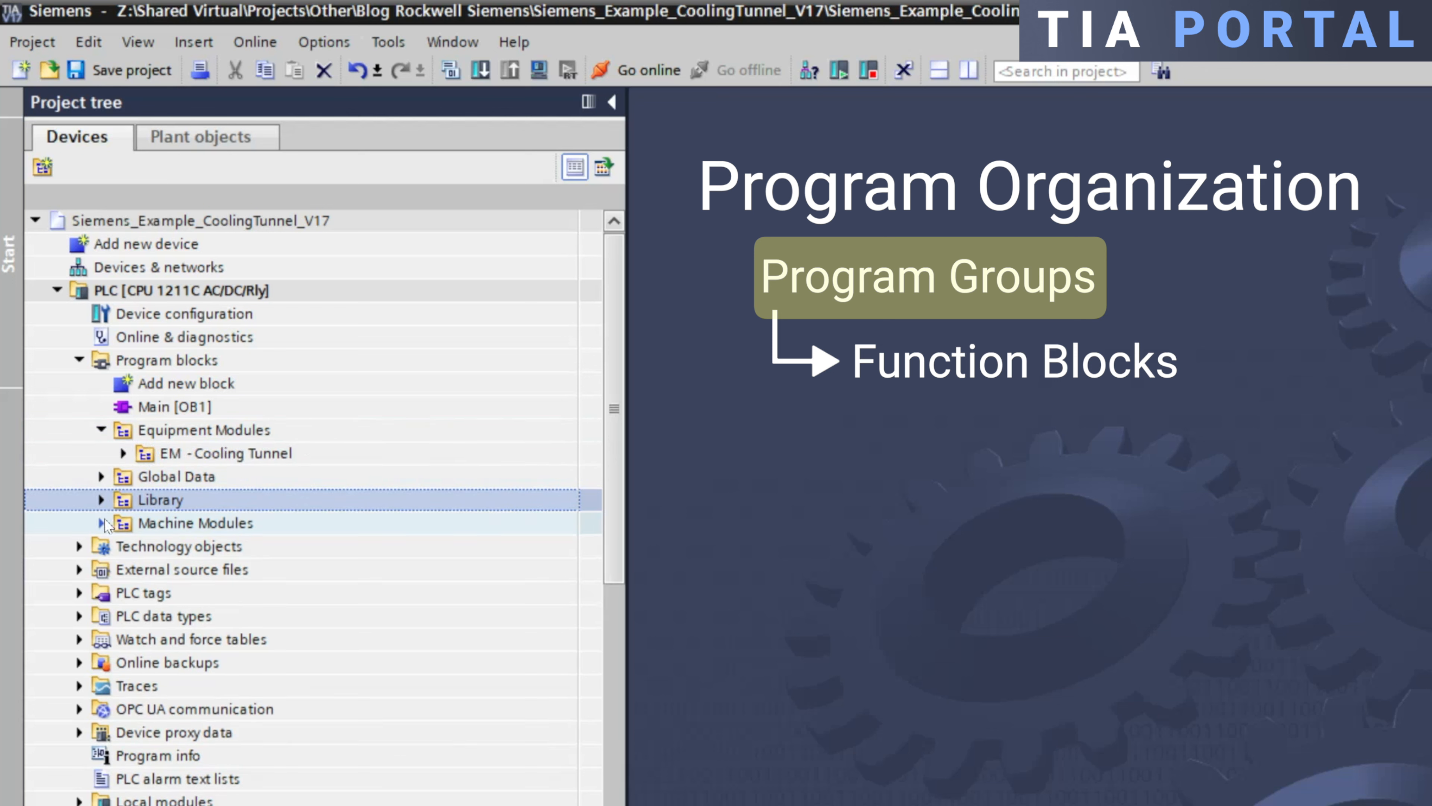
{"action": "left_click", "coordinate": [103, 522]}
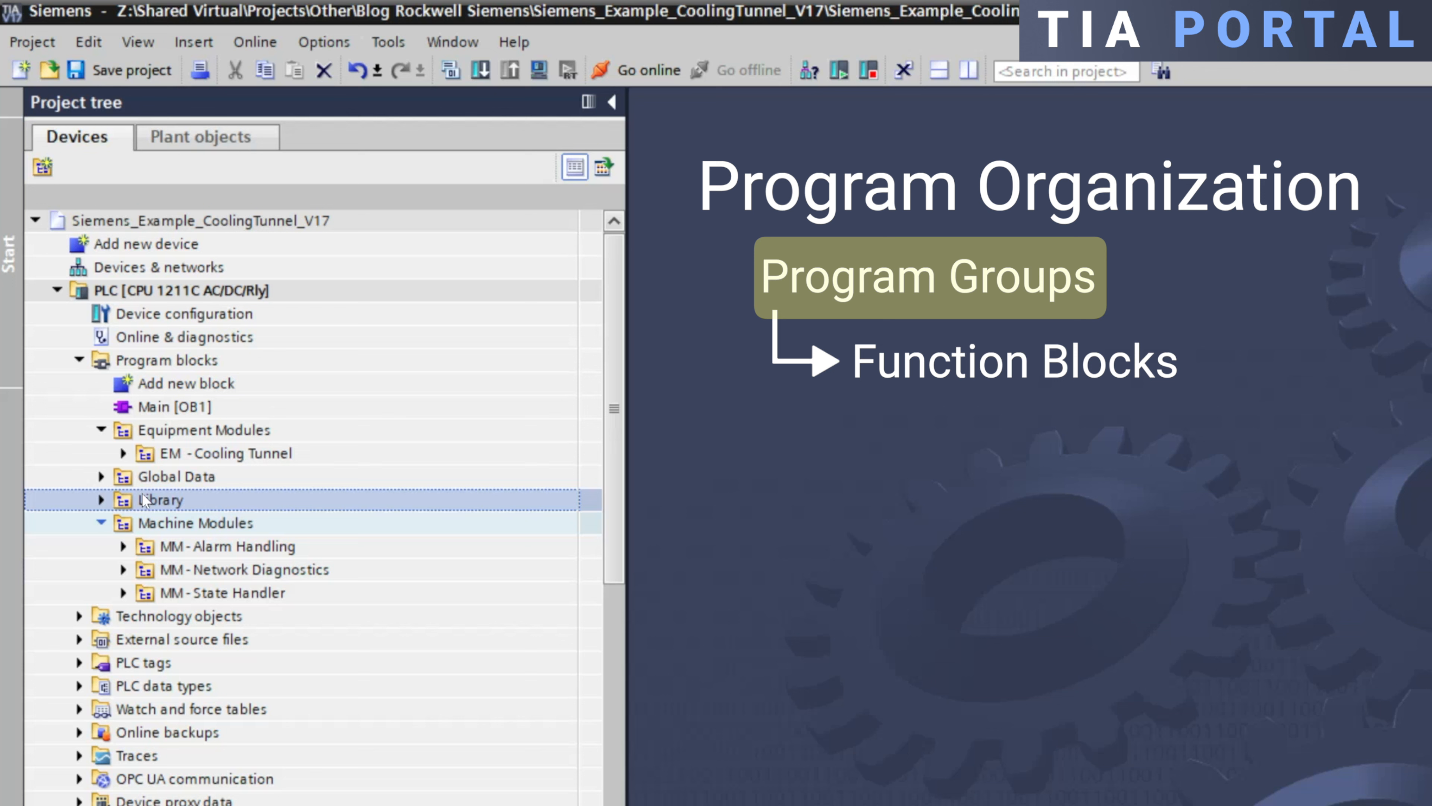
Add a new group named Configuration under the program blocks folder
{"action": "right_click", "coordinate": [169, 359]}
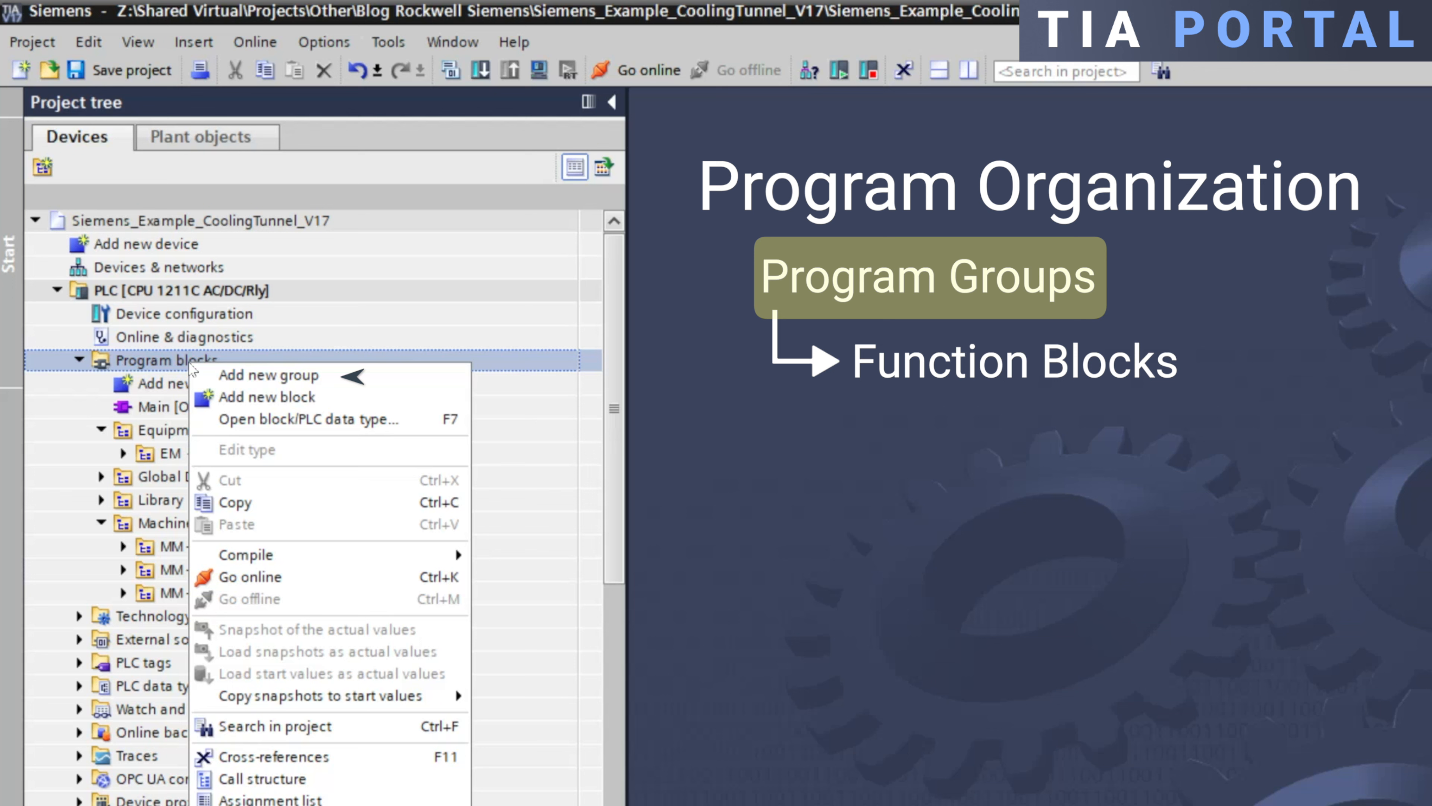
{"action": "left_click", "coordinate": [268, 375]}
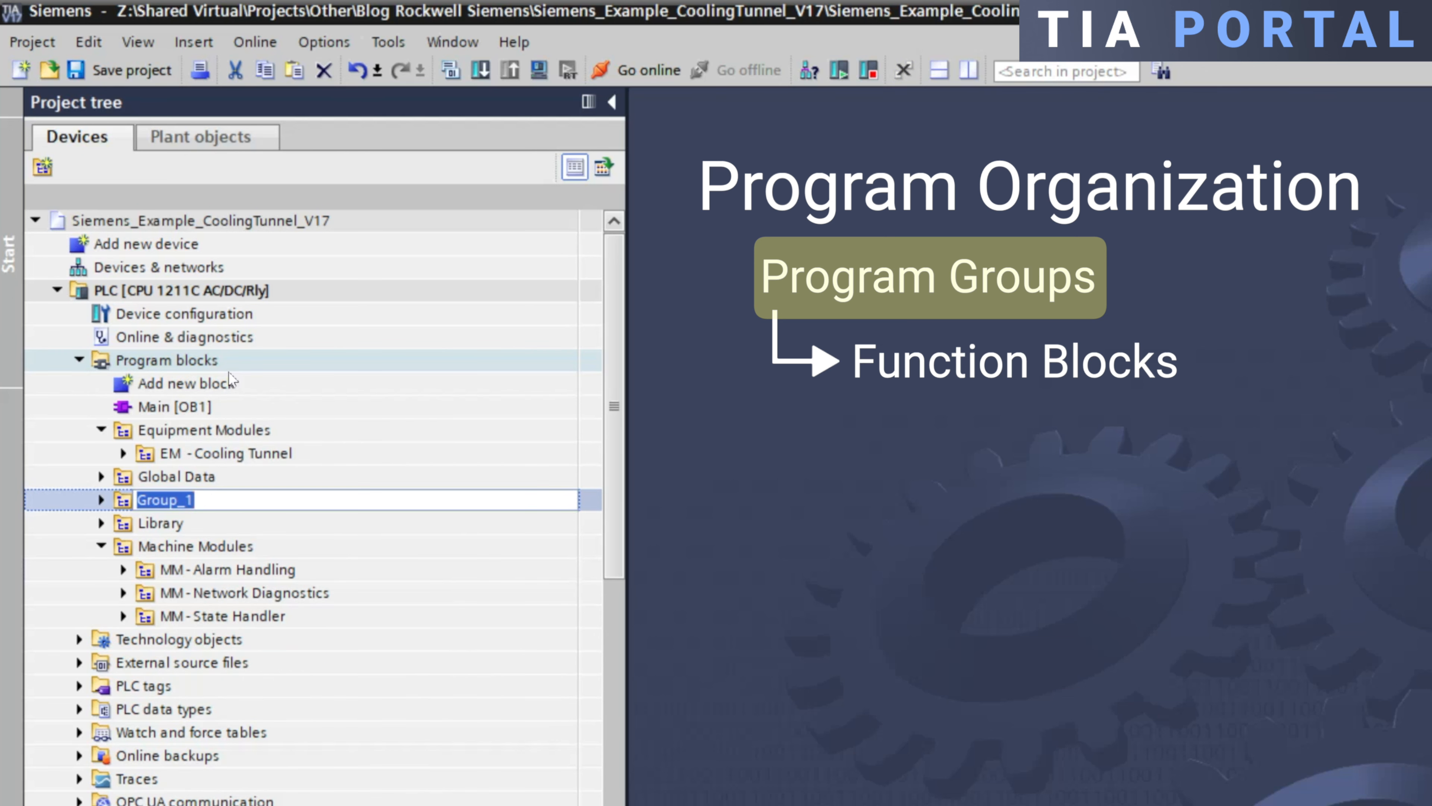
{"action": "type", "text": "Configuration"}
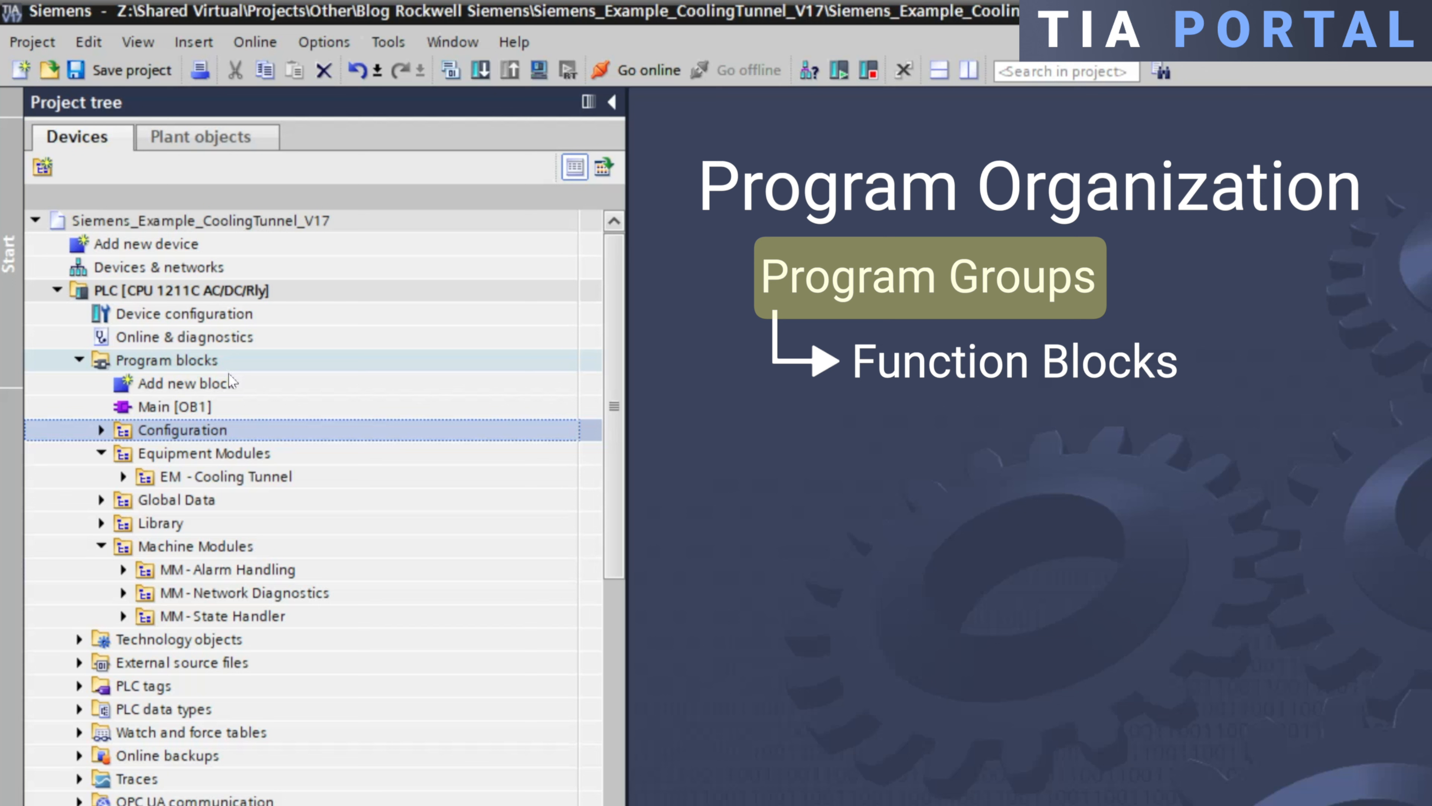
Add an MM - Controller Status subgroup inside Machine Modules
{"action": "right_click", "coordinate": [204, 546]}
{"action": "type", "text": "MM - Controller"}
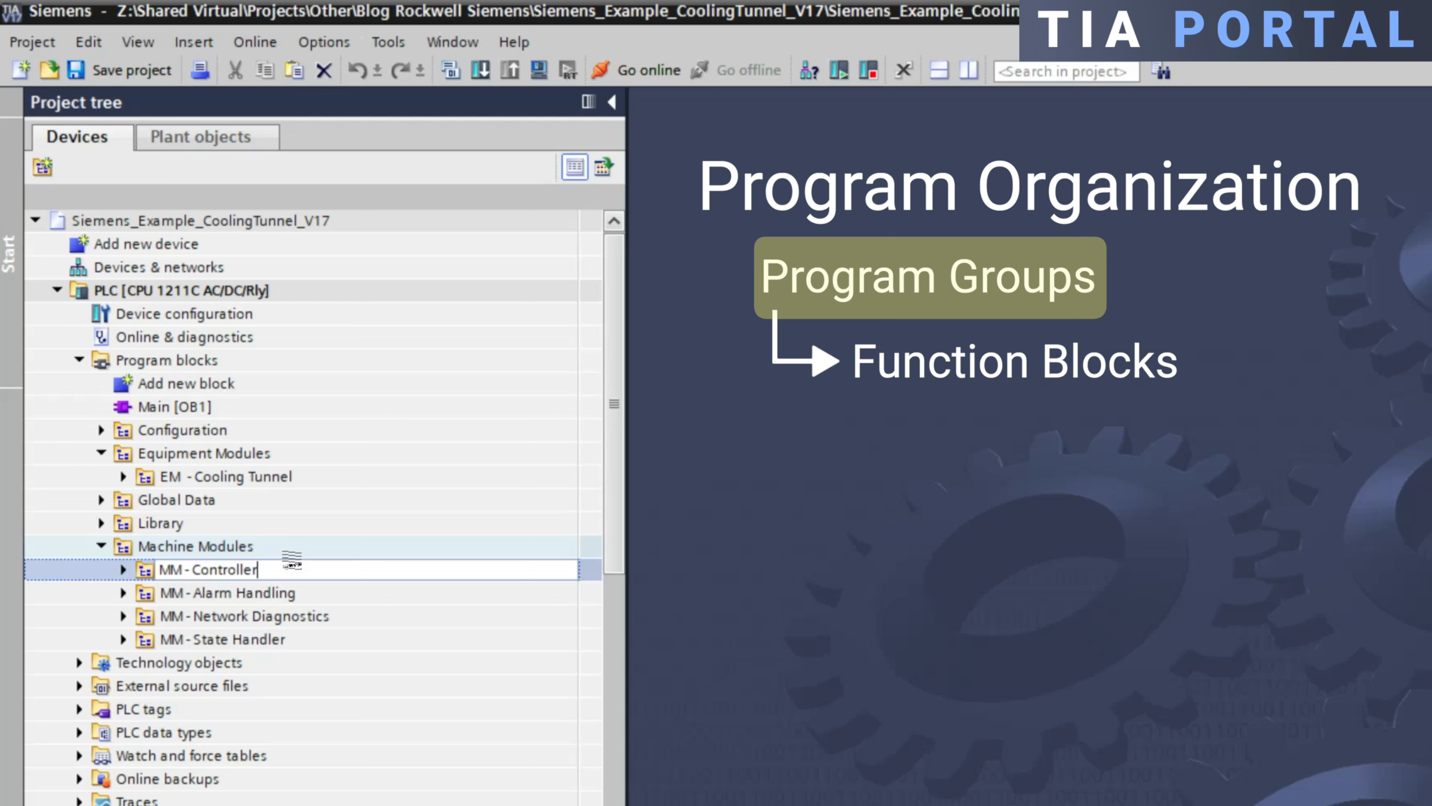
{"action": "type", "text": "Status"}
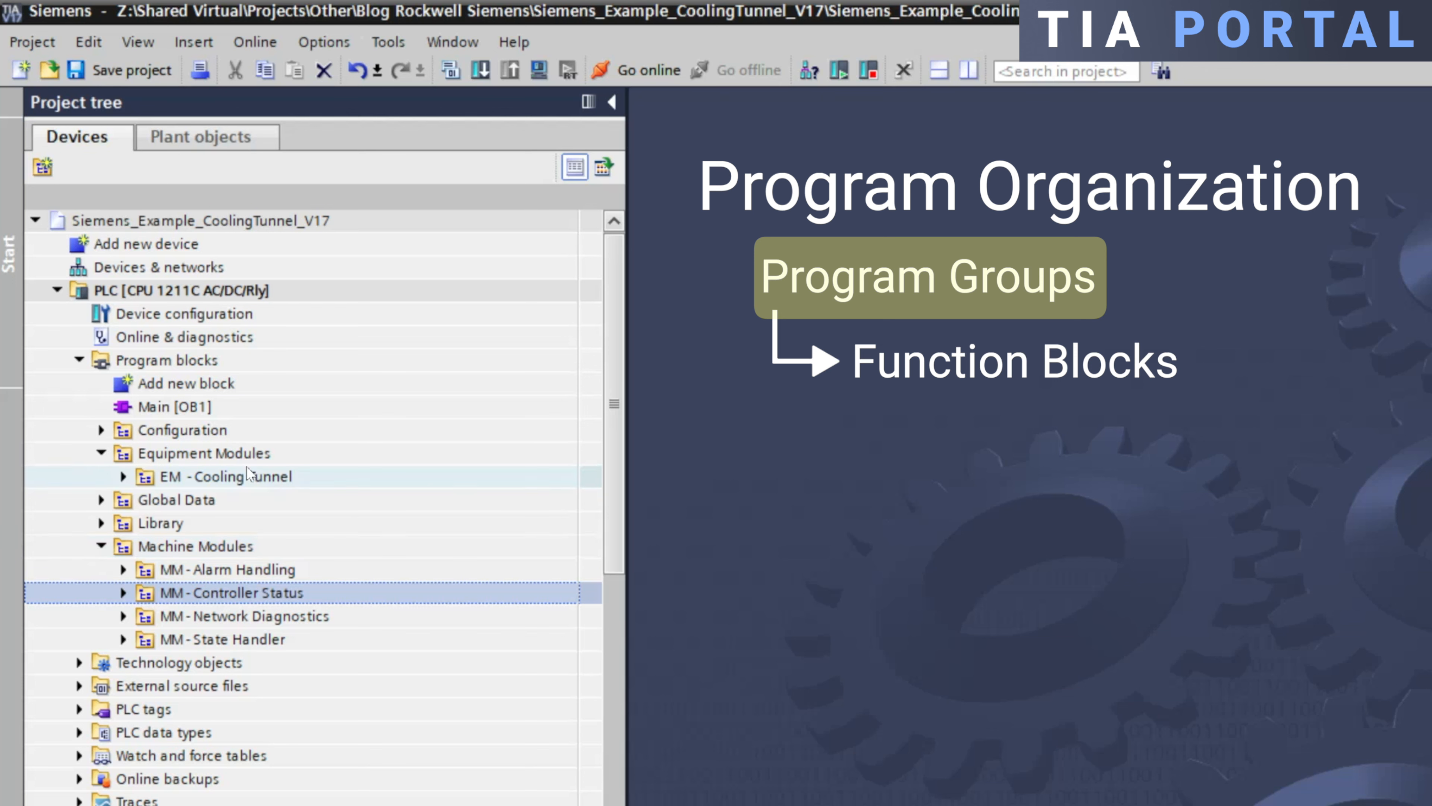
Rename the groups to 00 - Equipment Modules and 01 - Machine Modules, then expand EM - Cooling Tunnel's function blocks
{"action": "left_click", "coordinate": [201, 452]}
{"action": "type", "text": "00 - "}
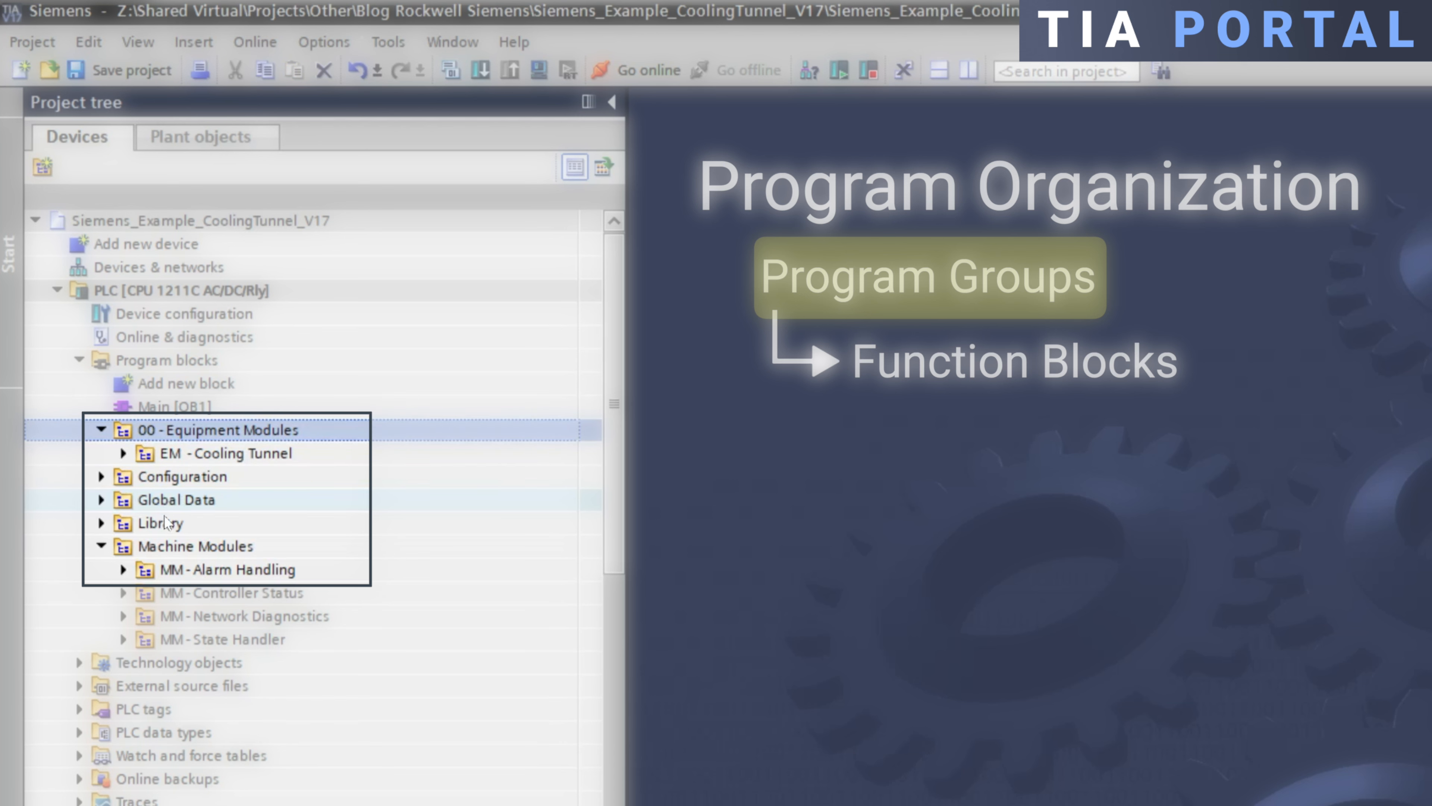
{"action": "left_click", "coordinate": [195, 545]}
{"action": "type", "text": "01 - "}
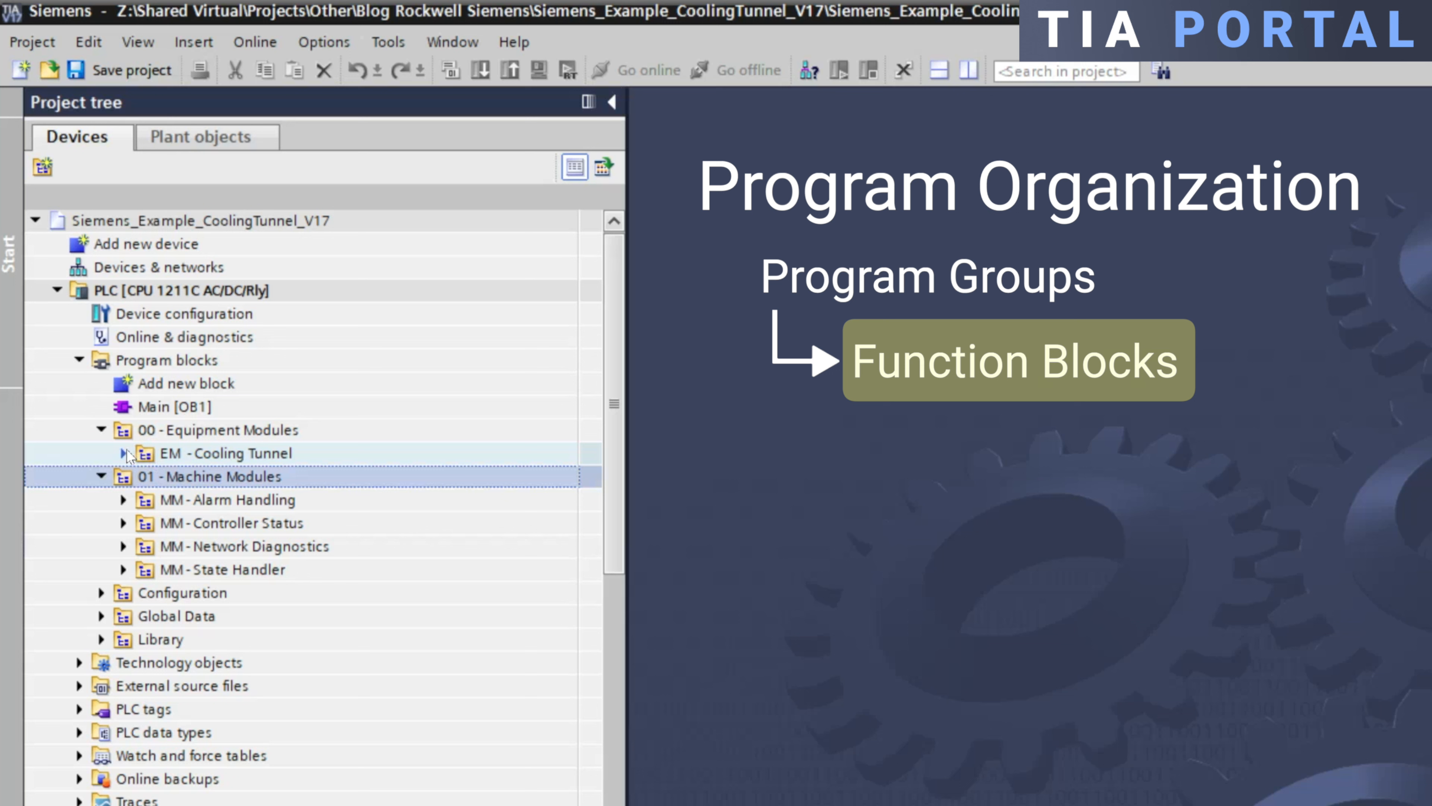
{"action": "left_click", "coordinate": [125, 452]}
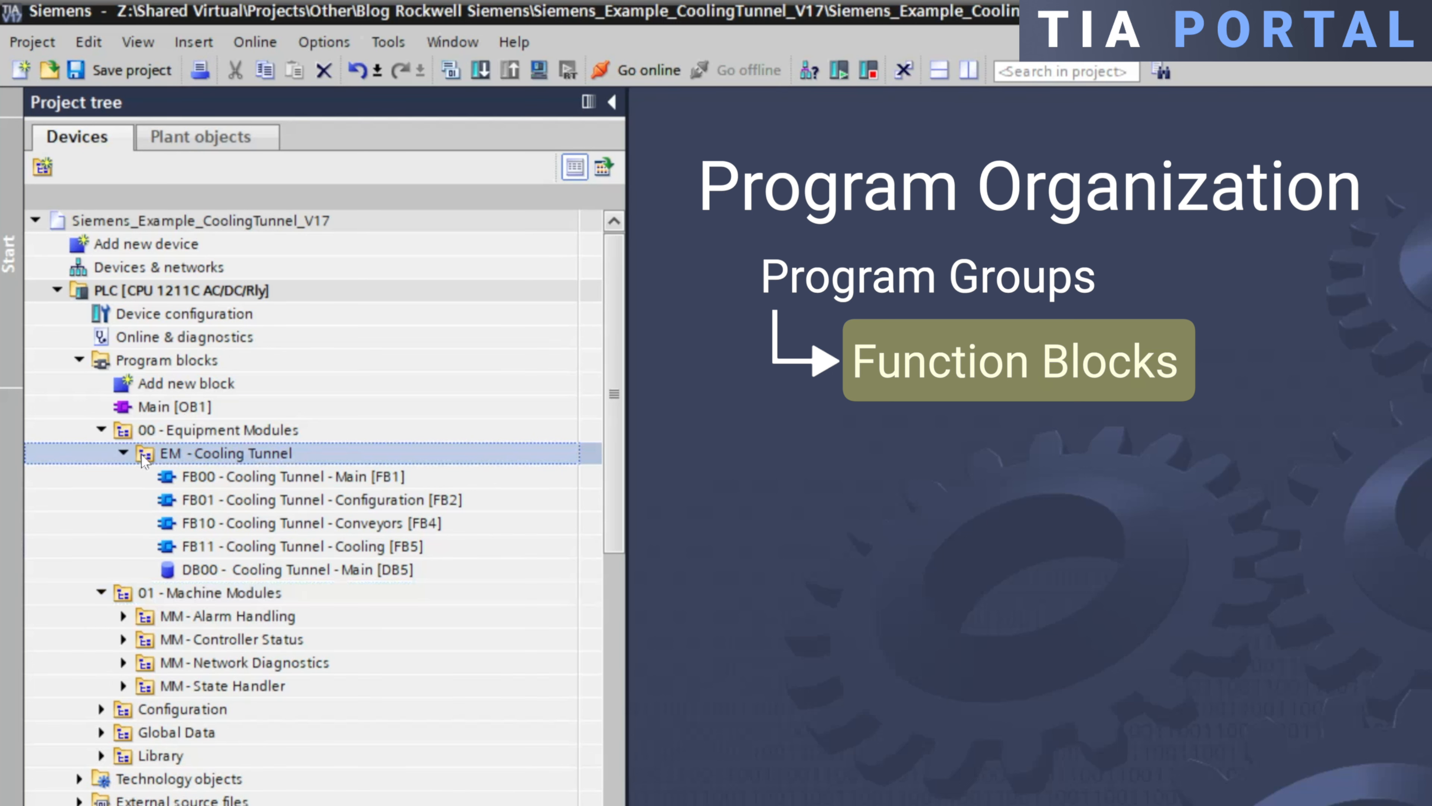